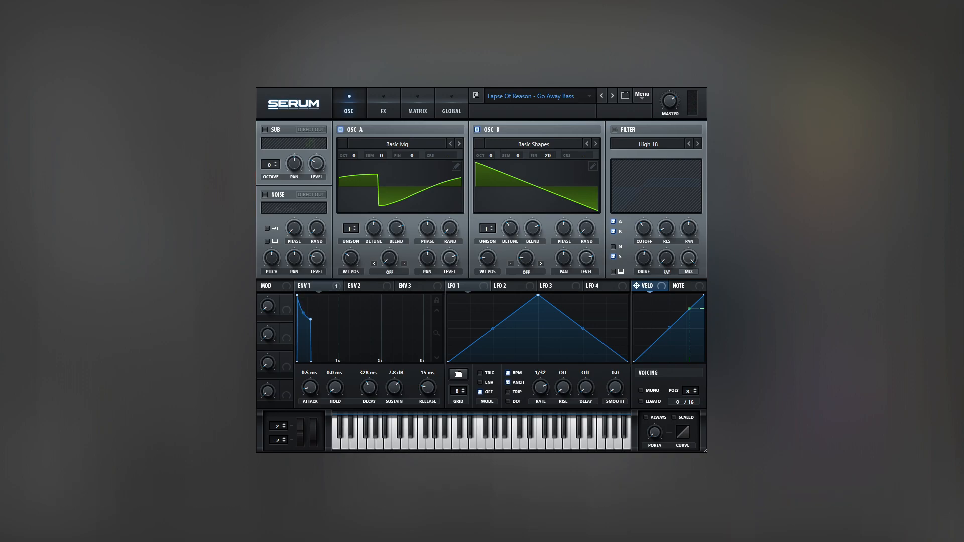
# Step: Audition oscillator B with warp mode switched off, then restore its sync warping
pyautogui.click(525, 273)
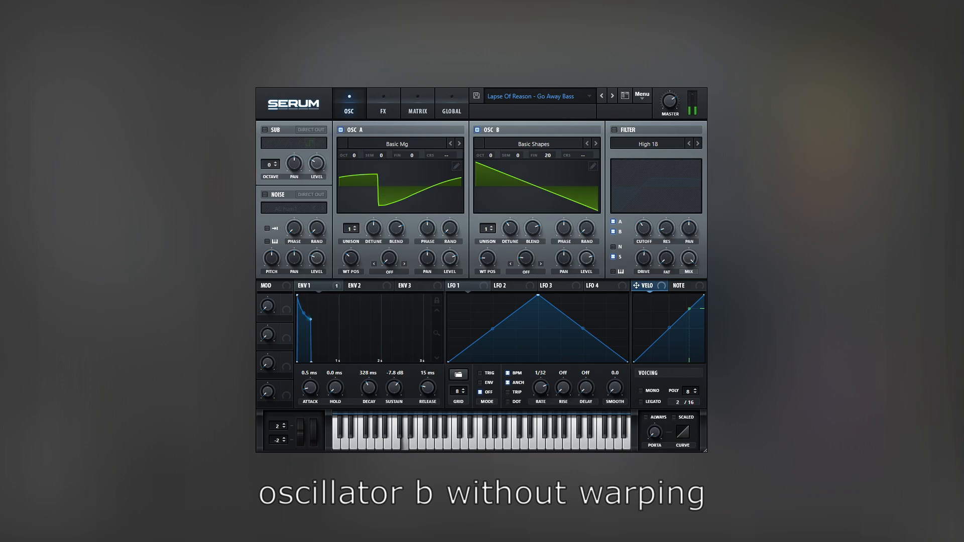
pyautogui.click(527, 272)
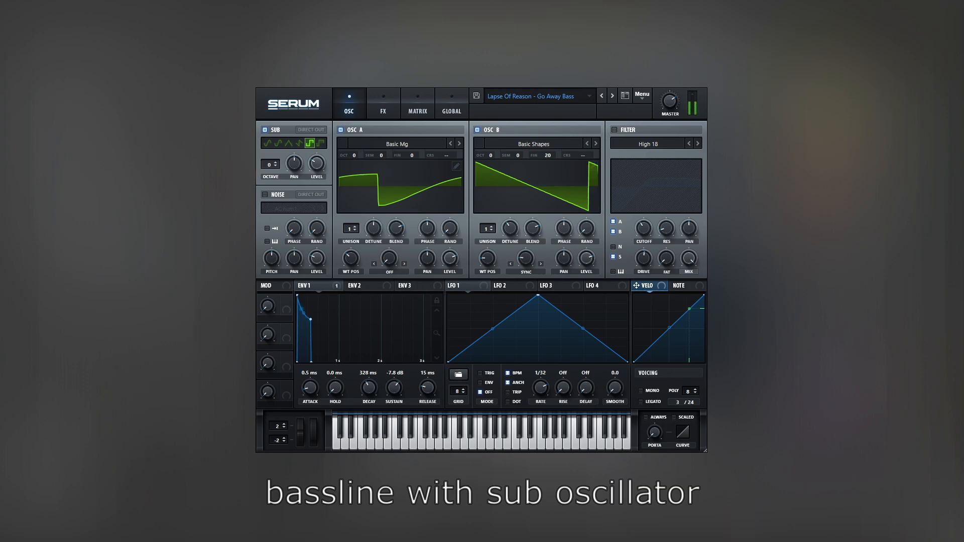
# Step: Mute the SUB oscillator to hear the bass without it, then switch it back on
pyautogui.click(265, 130)
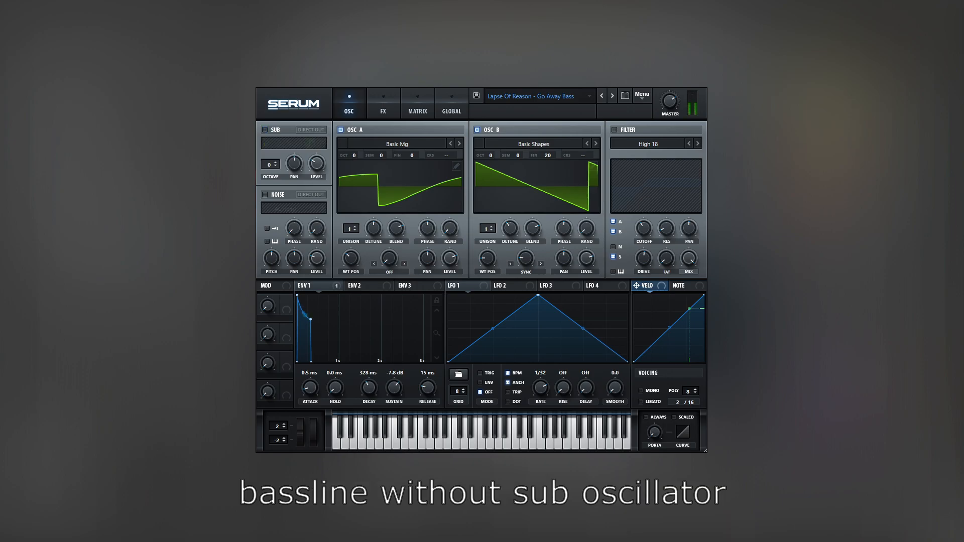
pyautogui.click(263, 130)
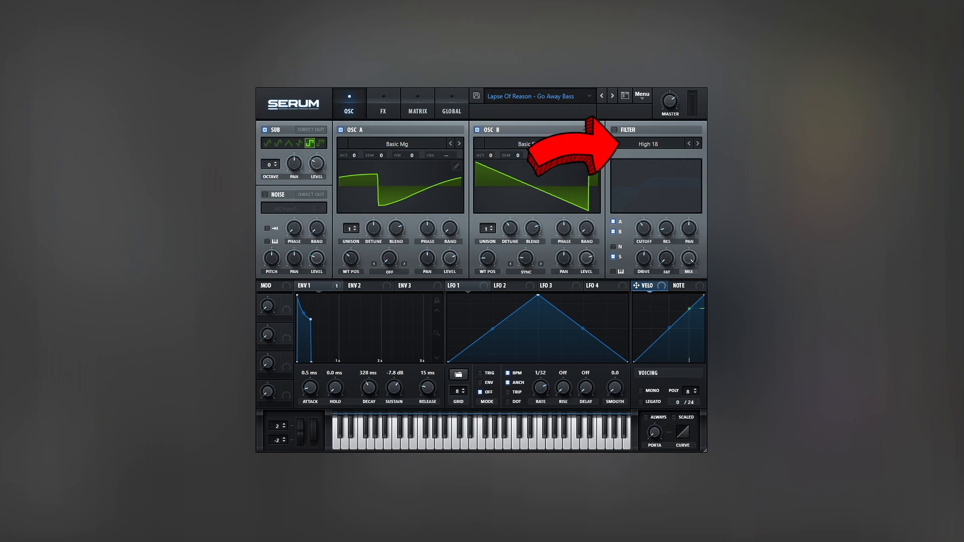
pyautogui.click(592, 143)
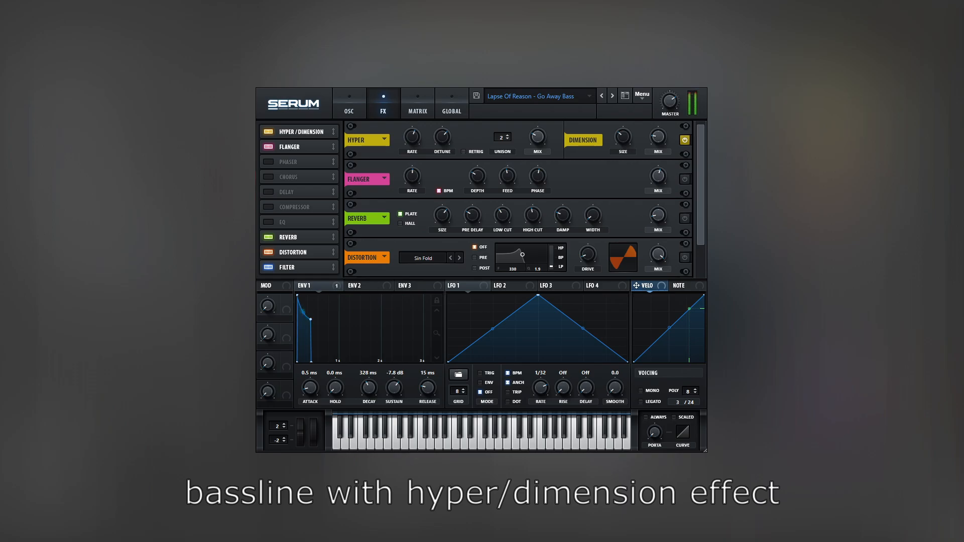
# Step: Bypass the Hyper/Dimension effect in the FX rack for an A/B check, then re-enable it
pyautogui.click(684, 140)
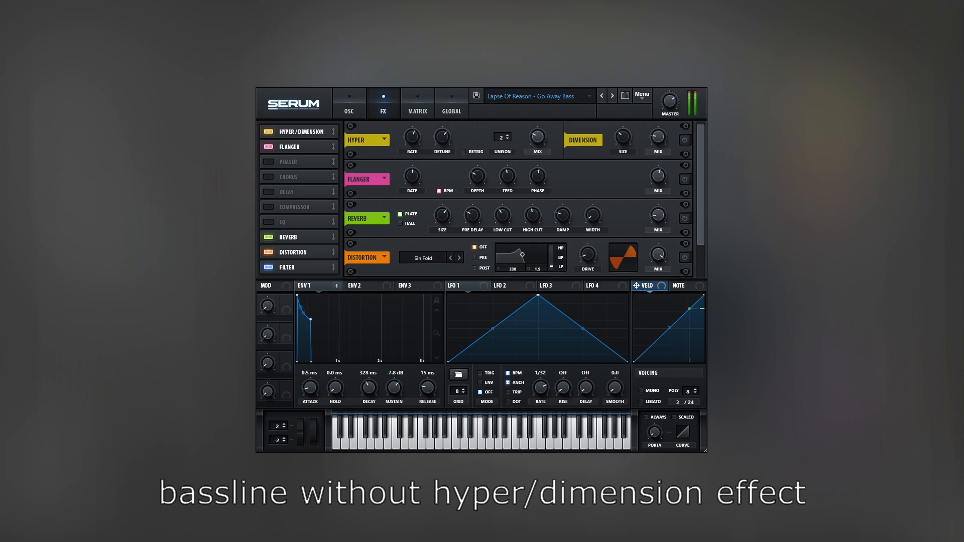
pyautogui.click(684, 140)
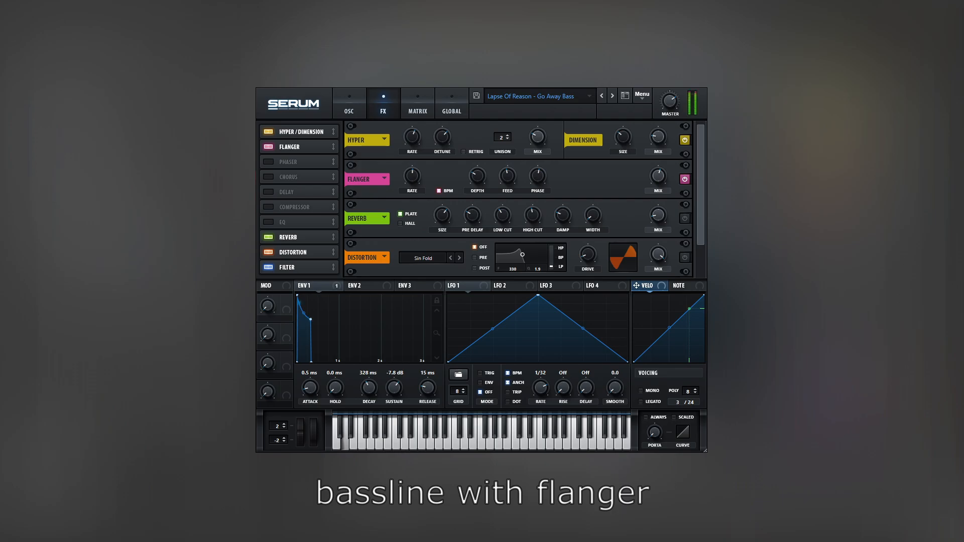
# Step: Bypass the Flanger in the FX rack to compare, then turn it back on
pyautogui.click(684, 179)
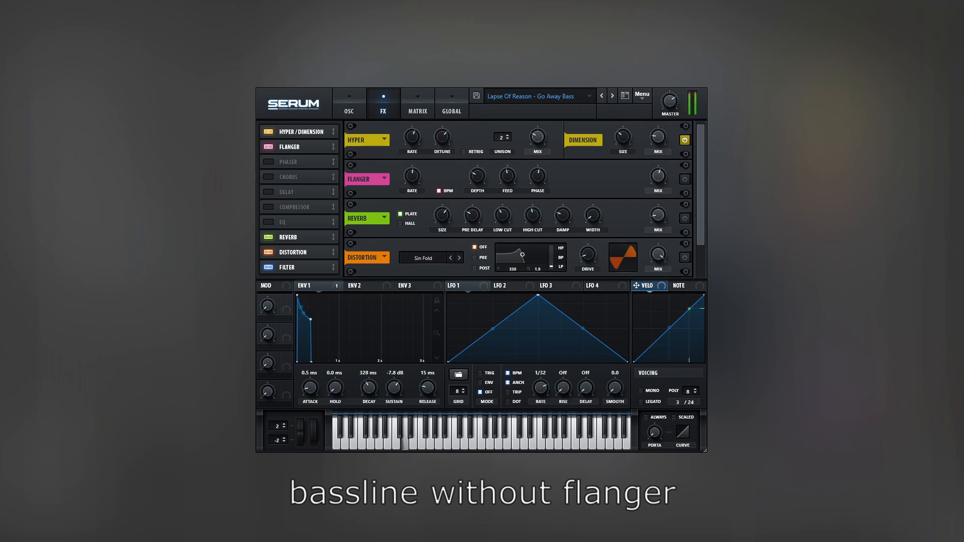
pyautogui.click(684, 179)
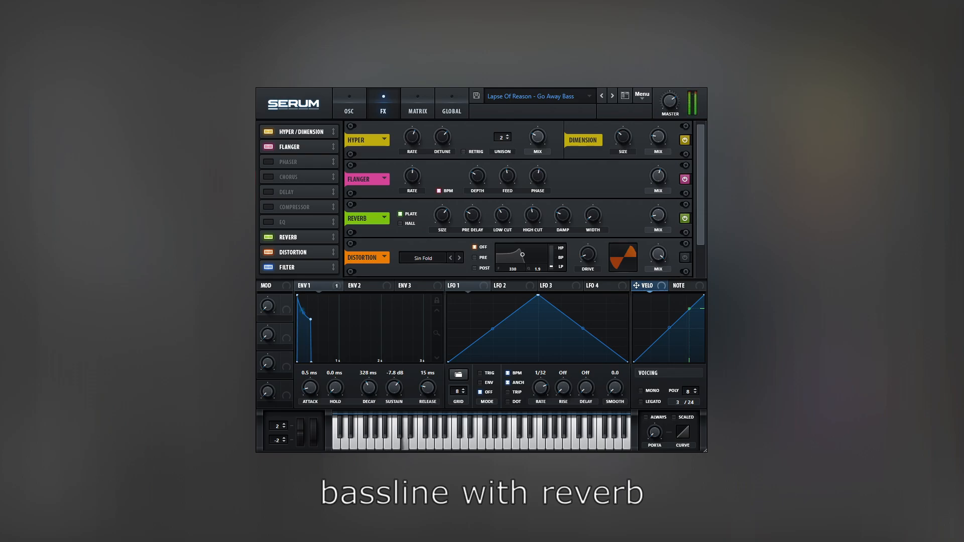
# Step: Bypass the Reverb to compare the dry bass, then switch it back on
pyautogui.click(684, 218)
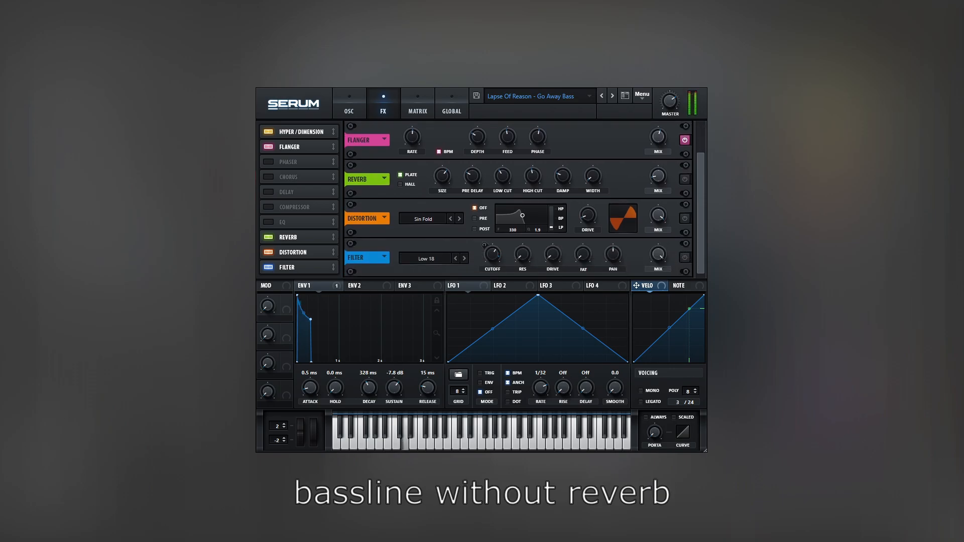
pyautogui.click(684, 179)
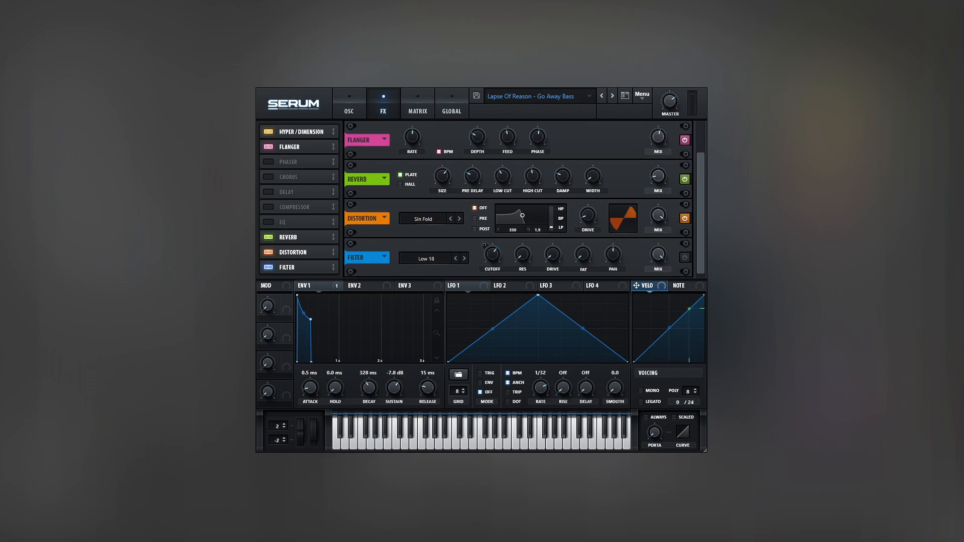
# Step: Return to the FX rack and re-enable the Sin Fold distortion after auditioning without it
pyautogui.click(349, 102)
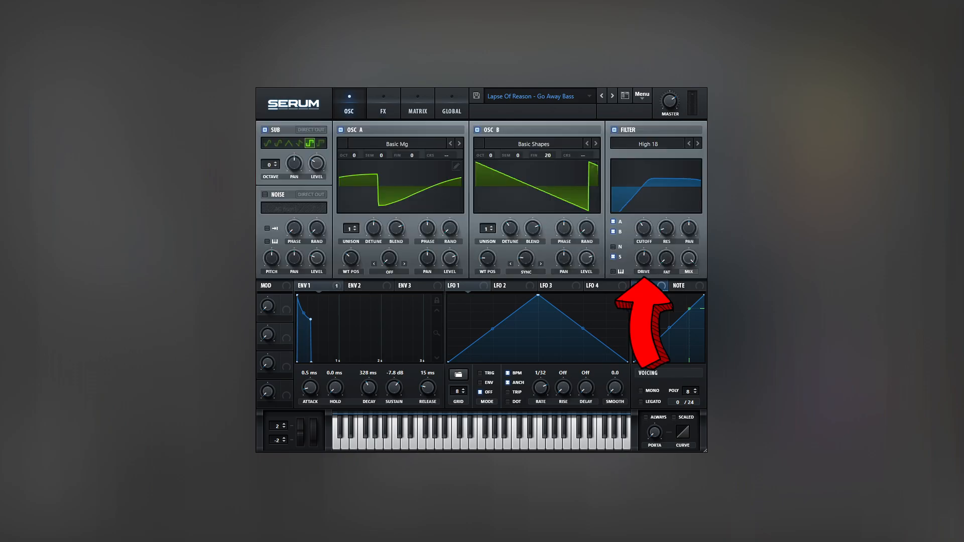
pyautogui.click(382, 111)
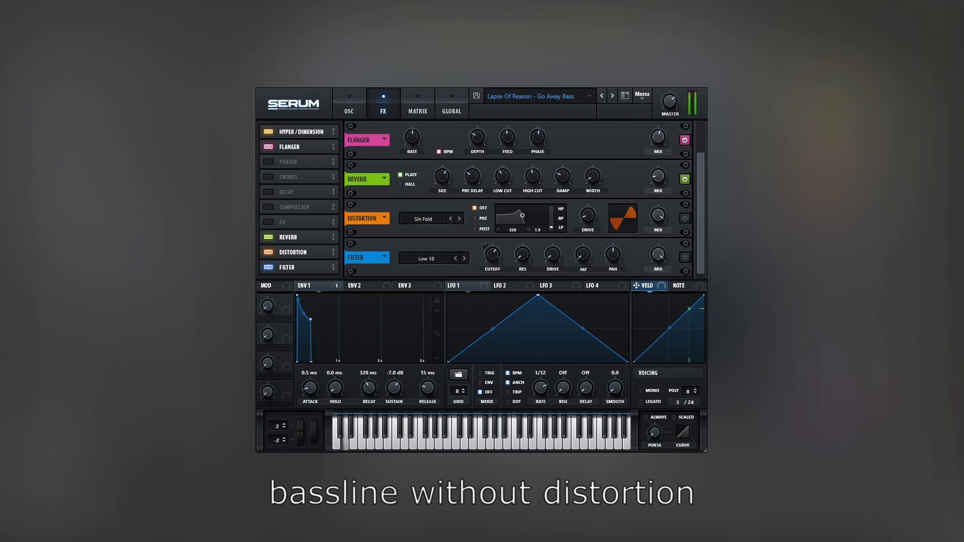
pyautogui.click(684, 218)
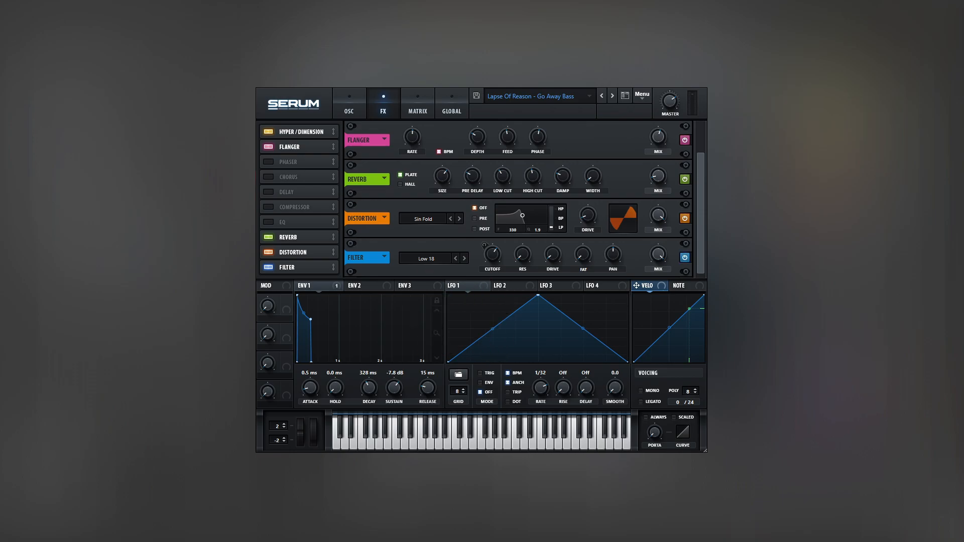
pyautogui.click(348, 103)
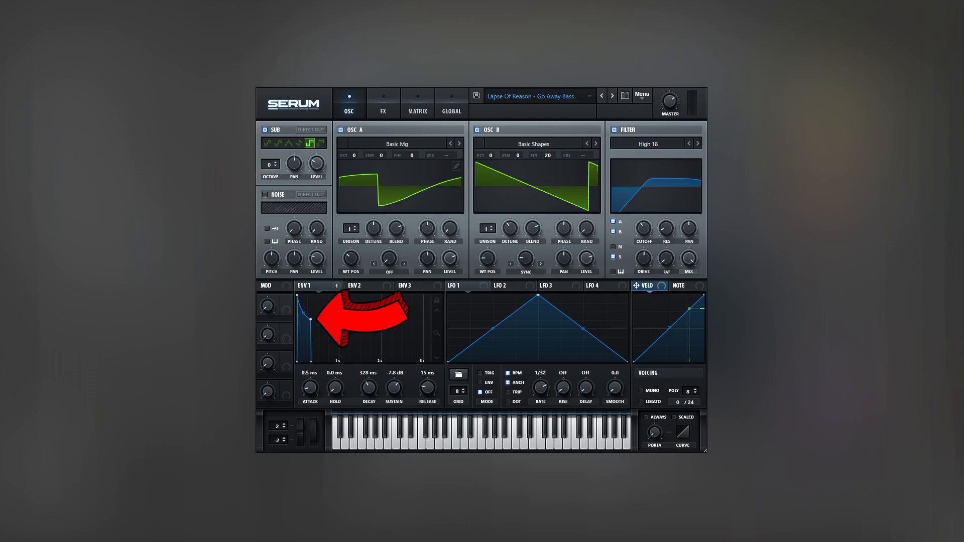
pyautogui.click(383, 103)
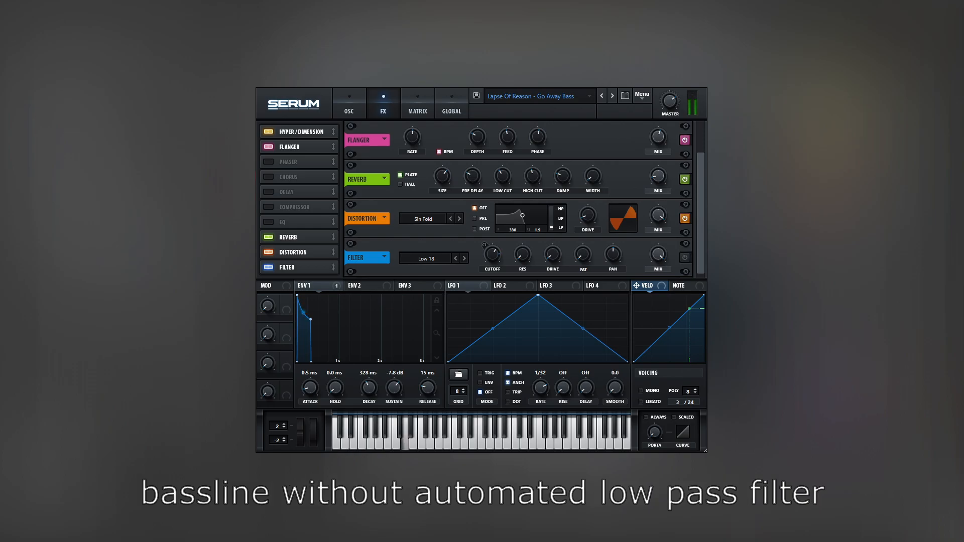
pyautogui.click(684, 257)
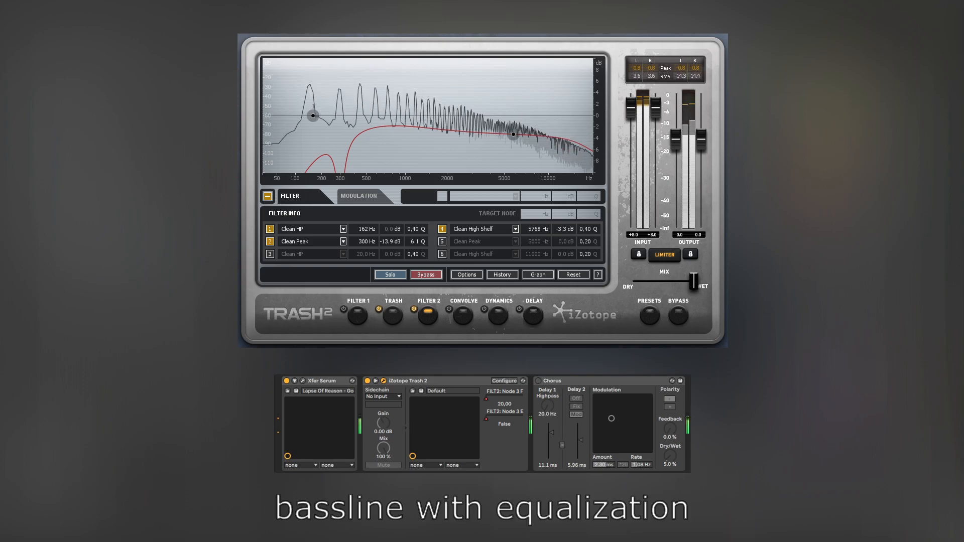
# Step: Adjust the Trash 2 Filter 2 module shaping the bass with high-pass, 300 Hz cut and high shelf
pyautogui.click(426, 274)
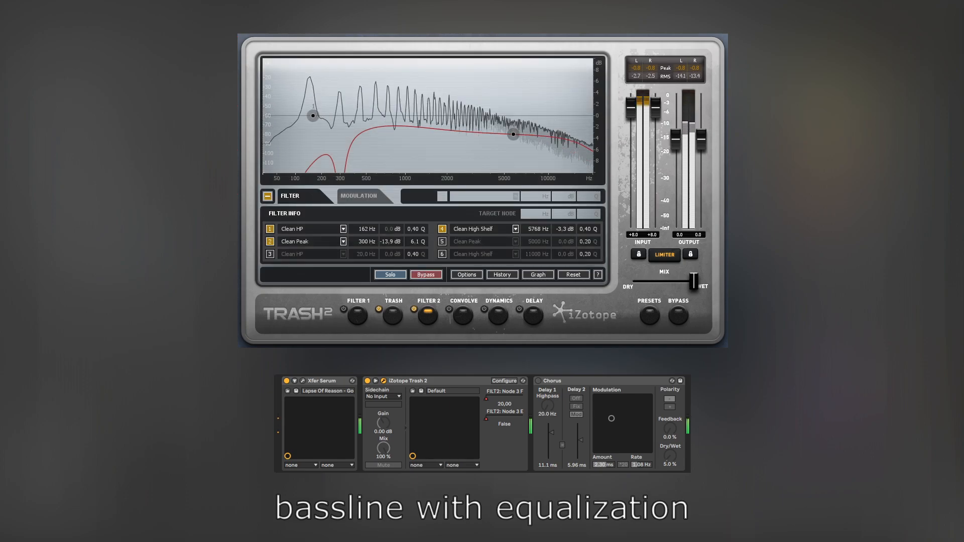
pyautogui.click(425, 275)
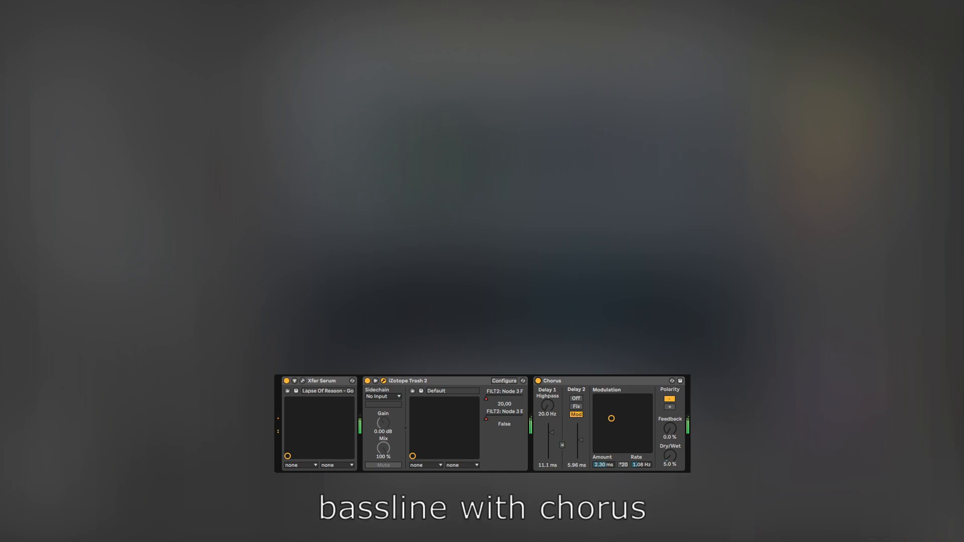
# Step: Set the Chorus to a subtle 5% dry/wet, bypass it to compare, then switch it back on
pyautogui.click(537, 380)
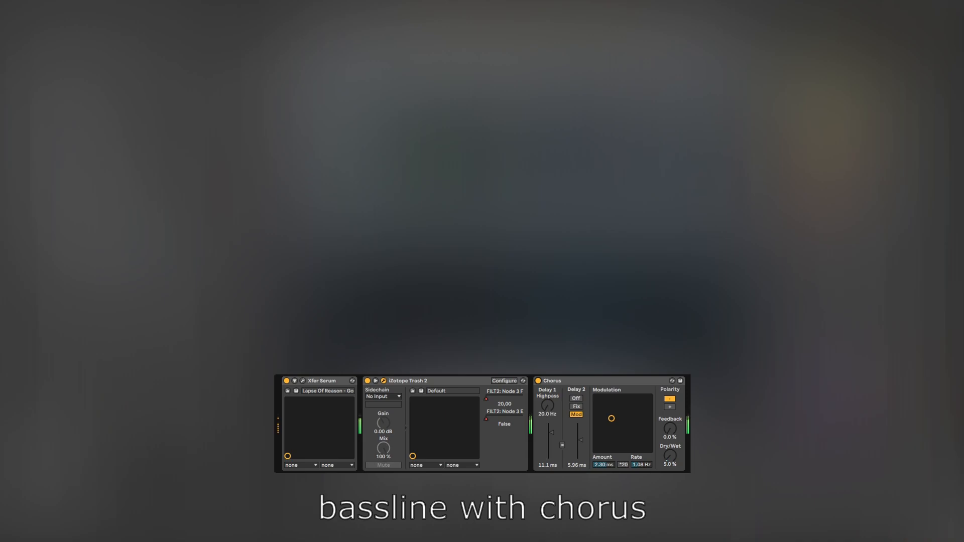
pyautogui.click(538, 380)
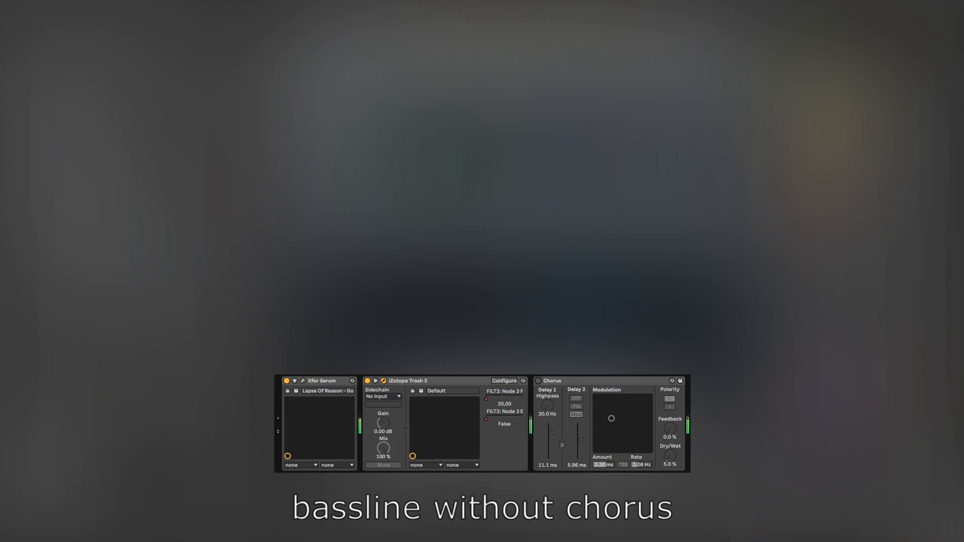
pyautogui.click(575, 415)
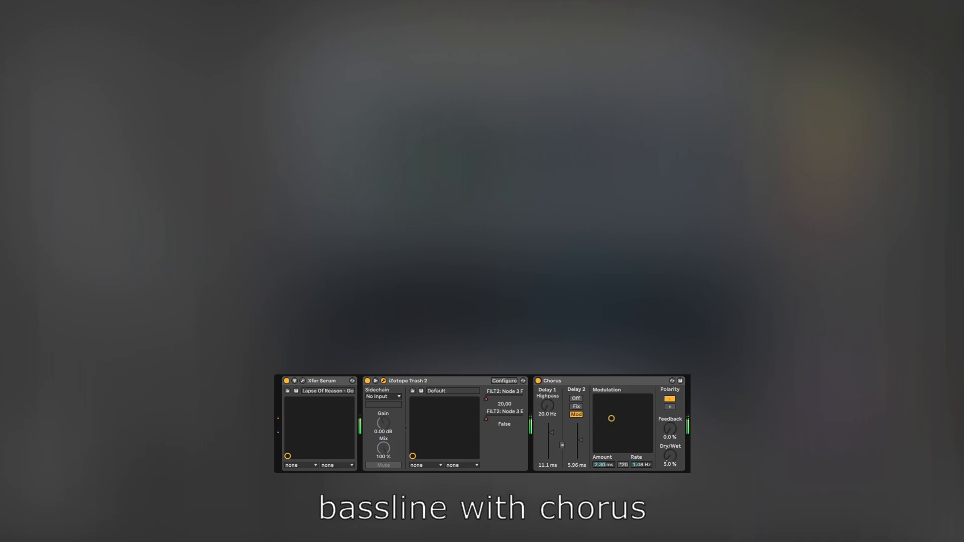